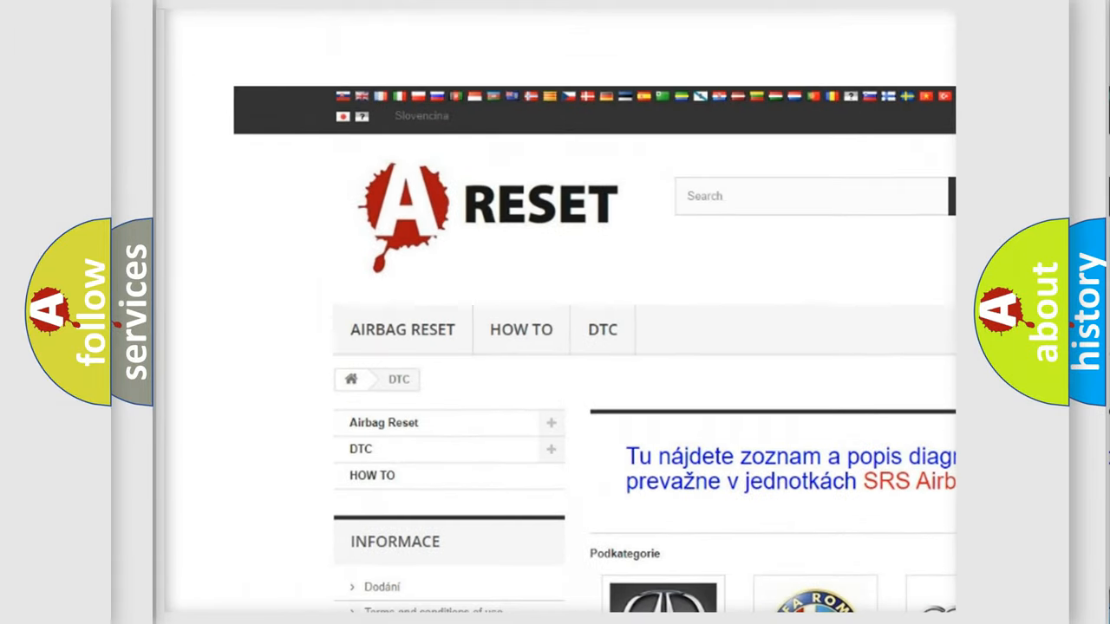
Go to the Alfa Romeo DTC page and scroll through its diagnostic trouble codes
{"action": "scroll", "scroll_direction": "down", "scroll_amount": 3}
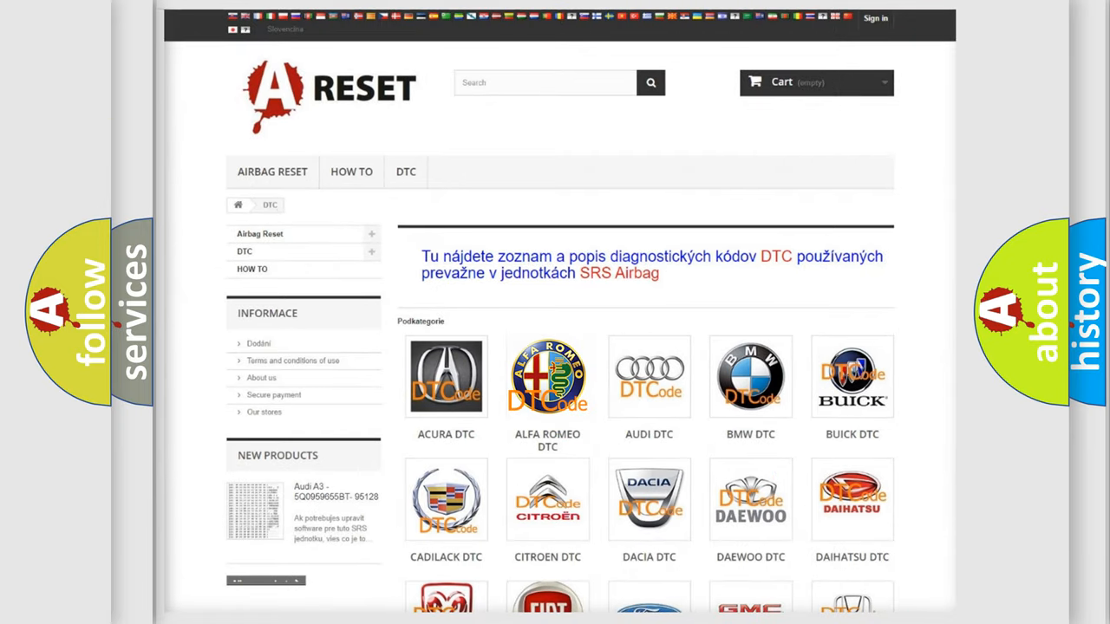
{"action": "left_click", "coordinate": [548, 376]}
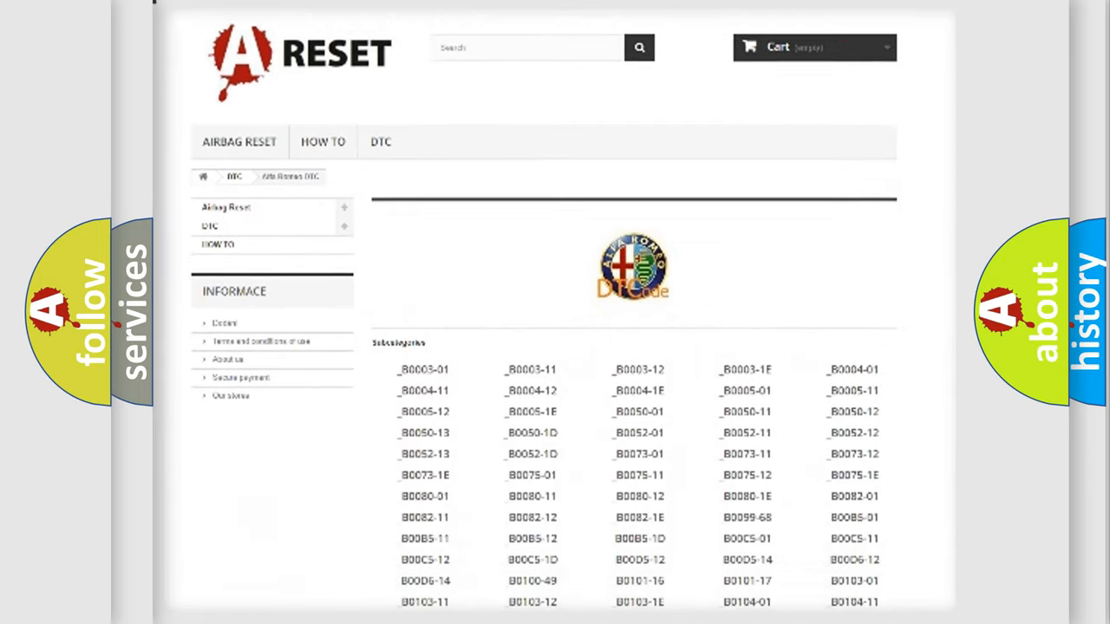
{"action": "scroll", "scroll_direction": "down", "scroll_amount": 3}
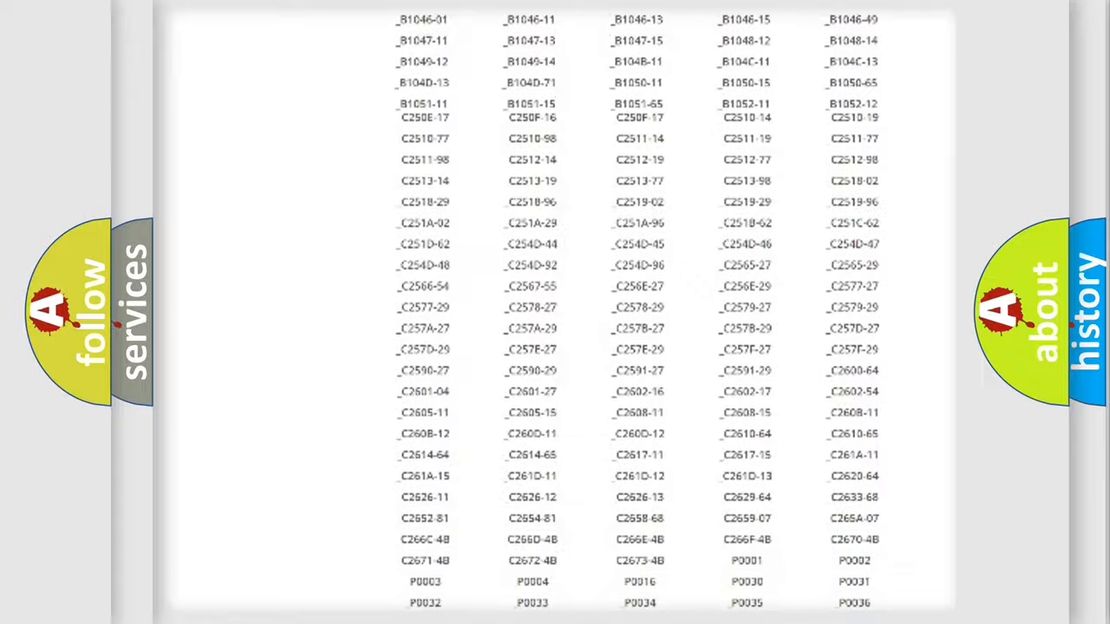